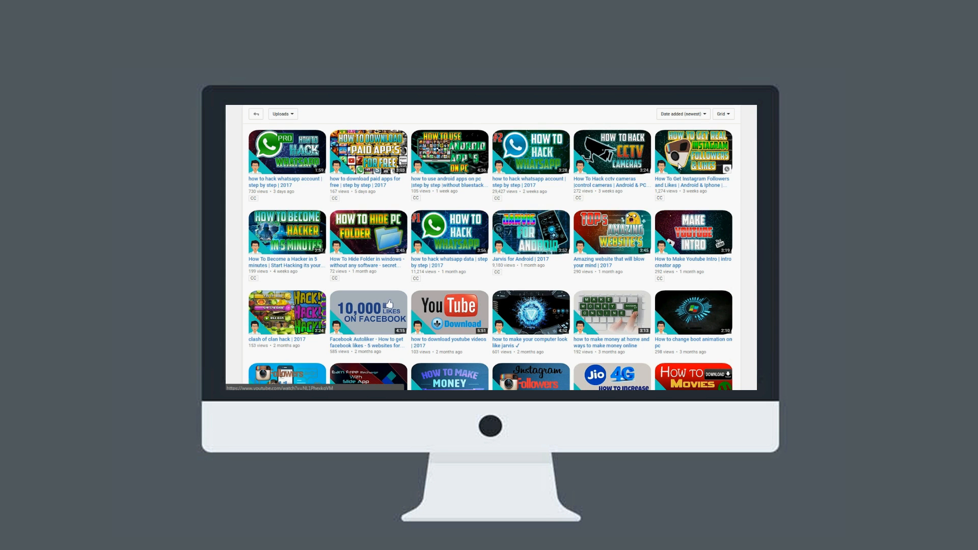
Scroll down the YouTube channel's grid of uploaded videos
{"action": "scroll", "scroll_direction": "down", "scroll_amount": 3}
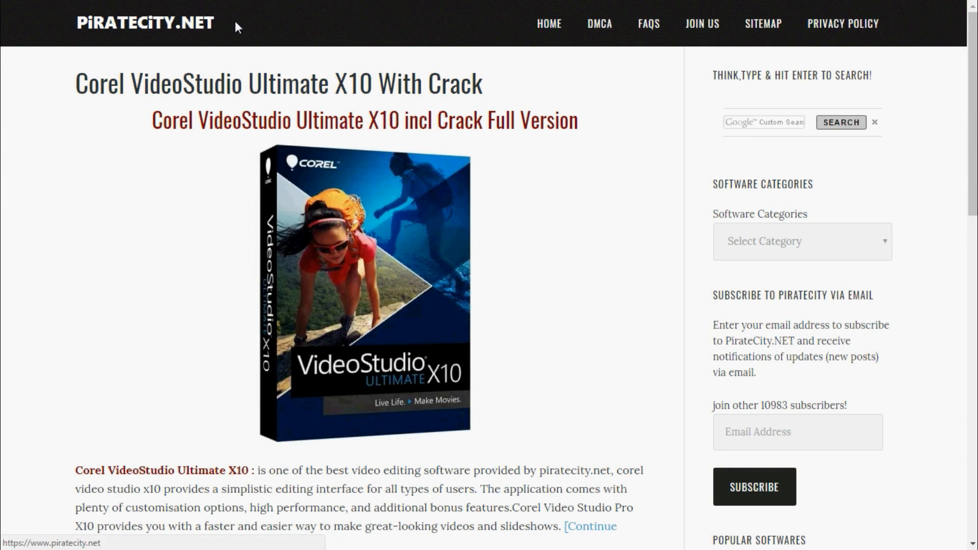
Scroll the PirateCity.net homepage posts down to the pagination and back
{"action": "scroll", "scroll_direction": "down", "scroll_amount": 3}
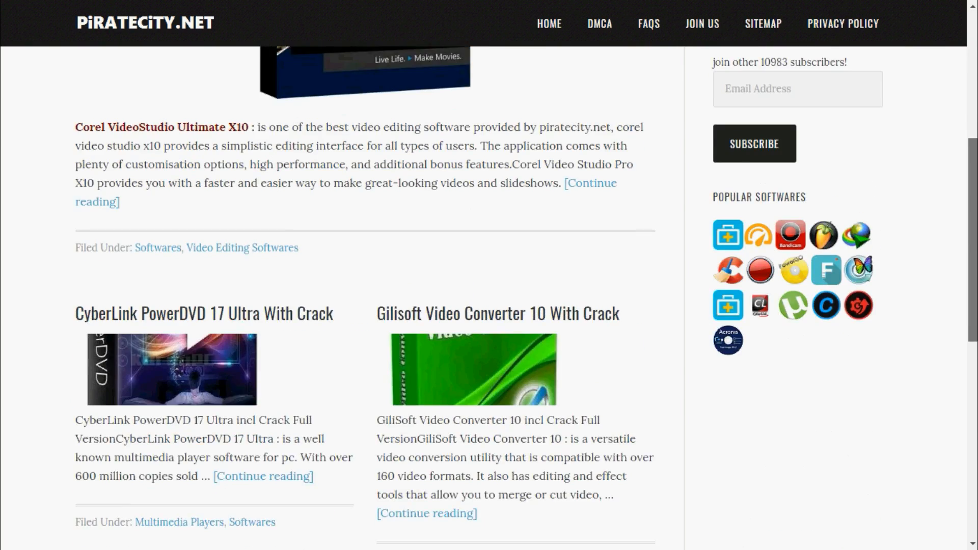
{"action": "scroll", "scroll_direction": "down", "scroll_amount": 3}
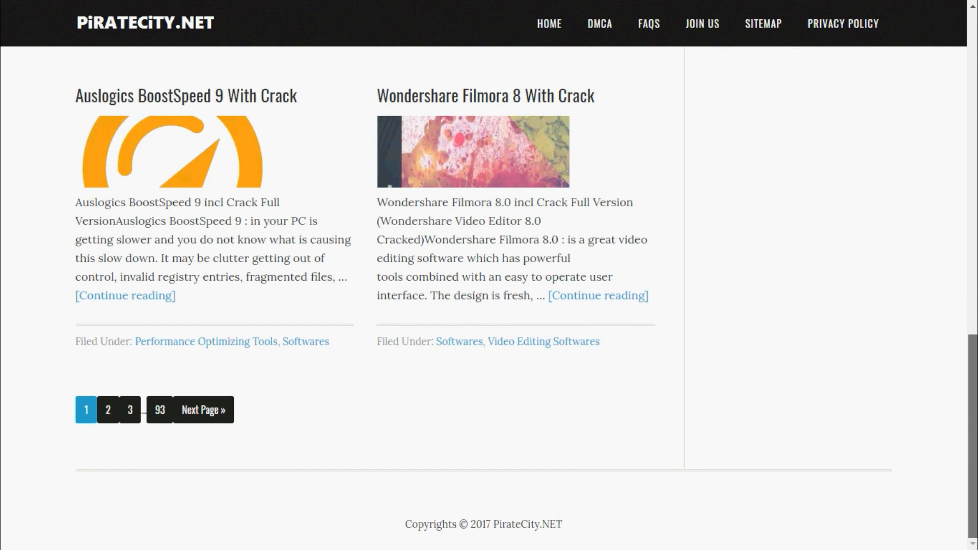
{"action": "scroll", "scroll_direction": "up", "scroll_amount": 3}
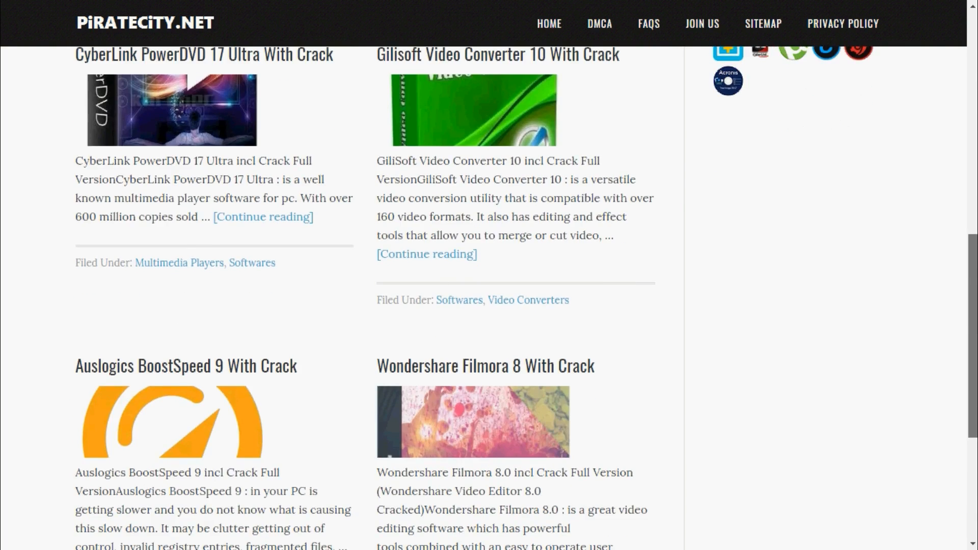
{"action": "scroll", "scroll_direction": "down", "scroll_amount": 3}
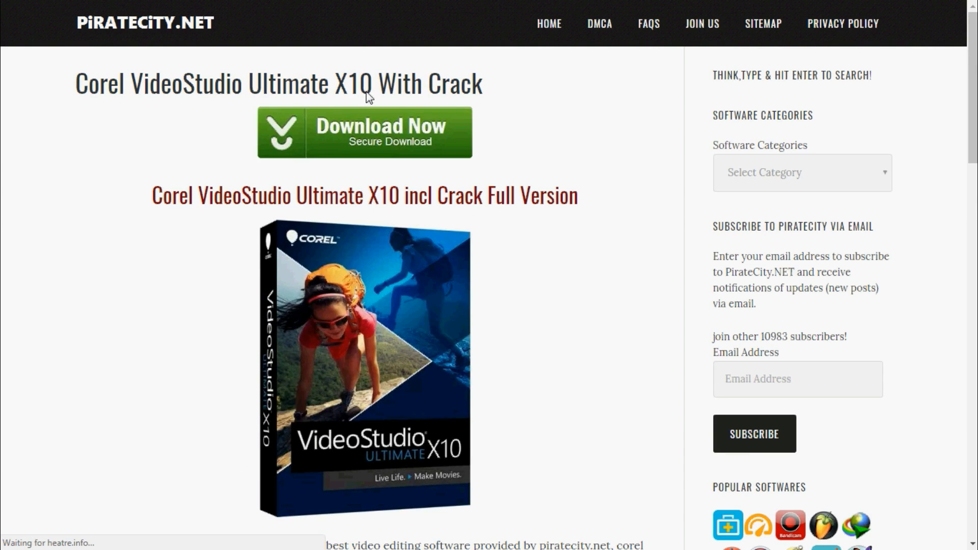
{"action": "scroll", "scroll_direction": "down", "scroll_amount": 3}
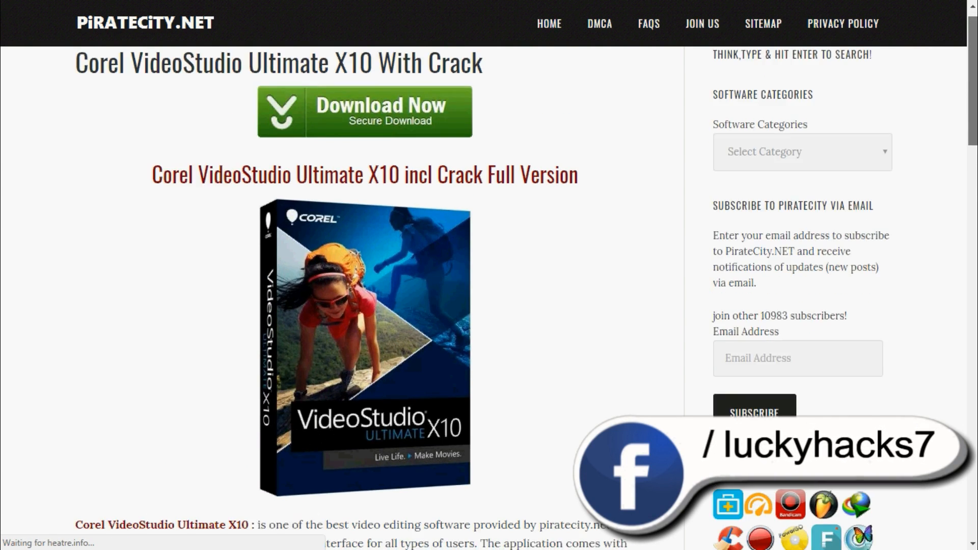
{"action": "scroll", "scroll_direction": "down", "scroll_amount": 3}
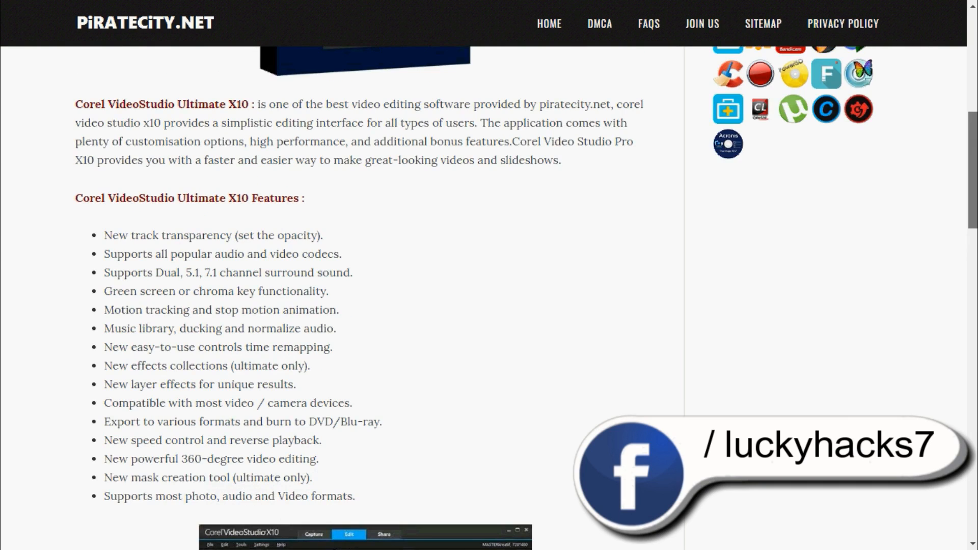
{"action": "scroll", "scroll_direction": "up", "scroll_amount": 3}
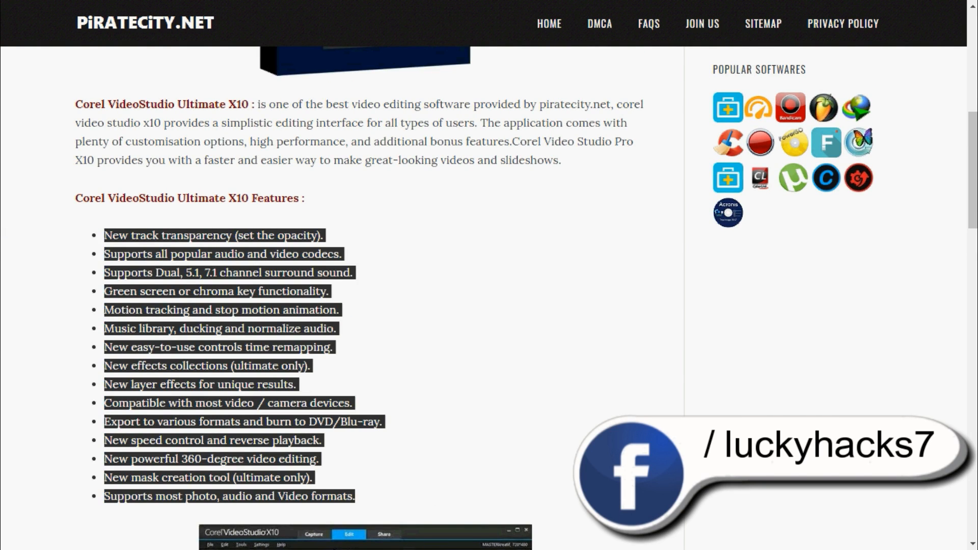
{"action": "scroll", "scroll_direction": "down", "scroll_amount": 3}
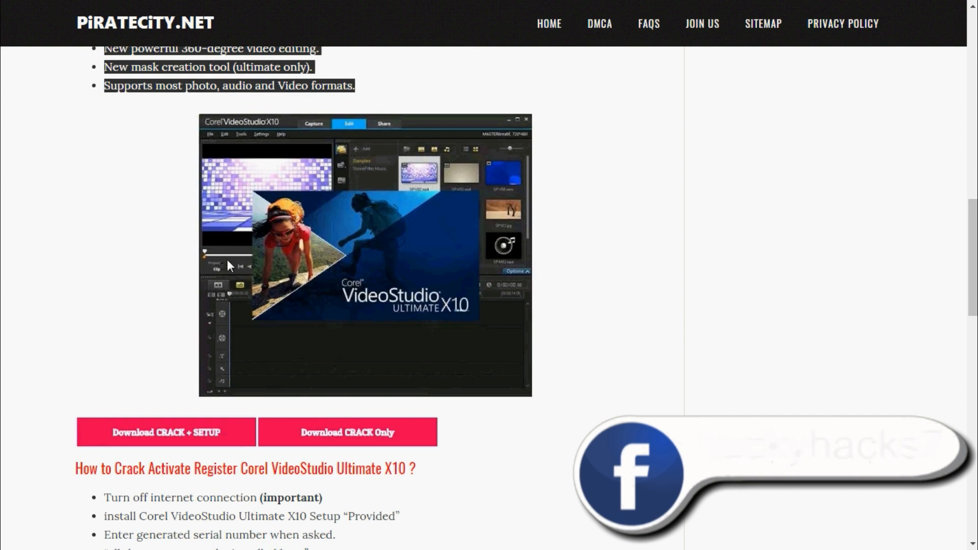
{"action": "scroll", "scroll_direction": "down", "scroll_amount": 3}
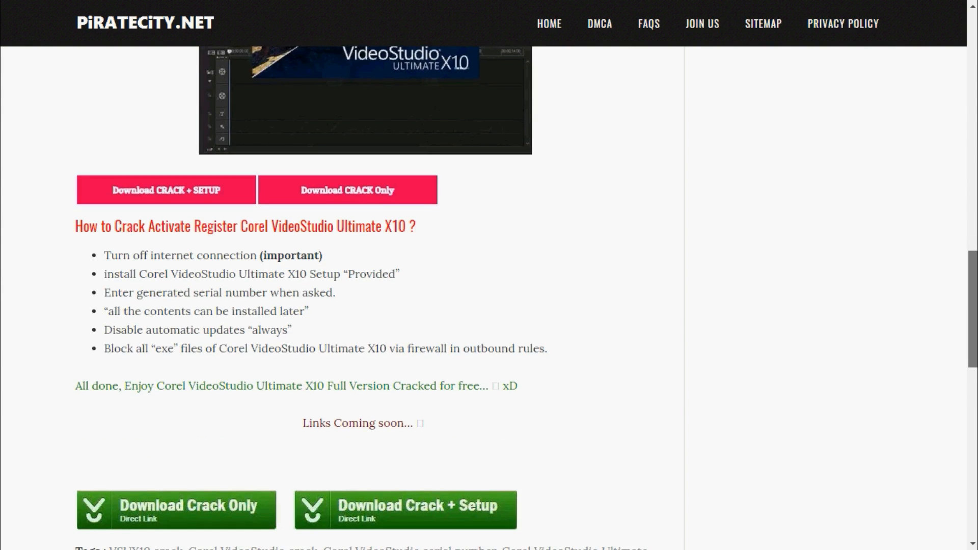
{"action": "scroll", "scroll_direction": "down", "scroll_amount": 3}
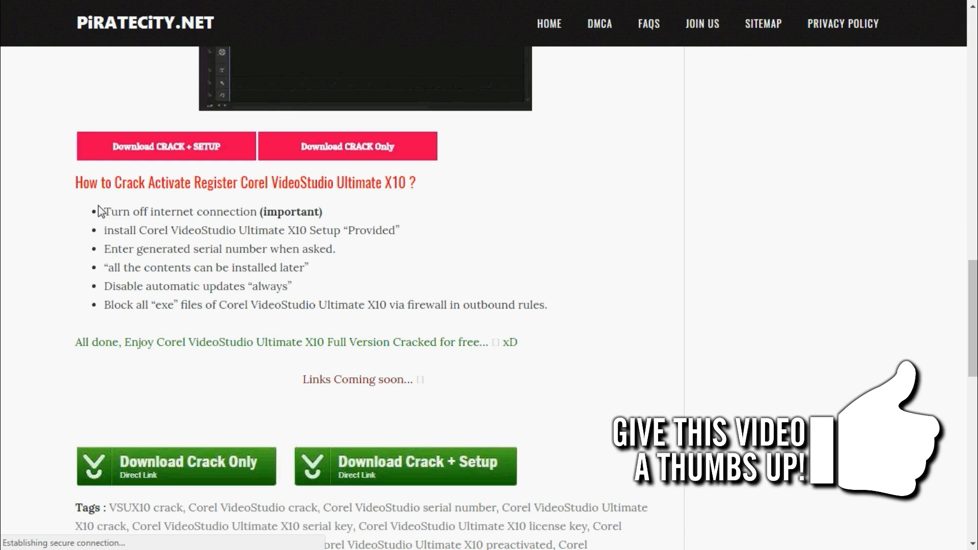
{"action": "double_click", "coordinate": [181, 211]}
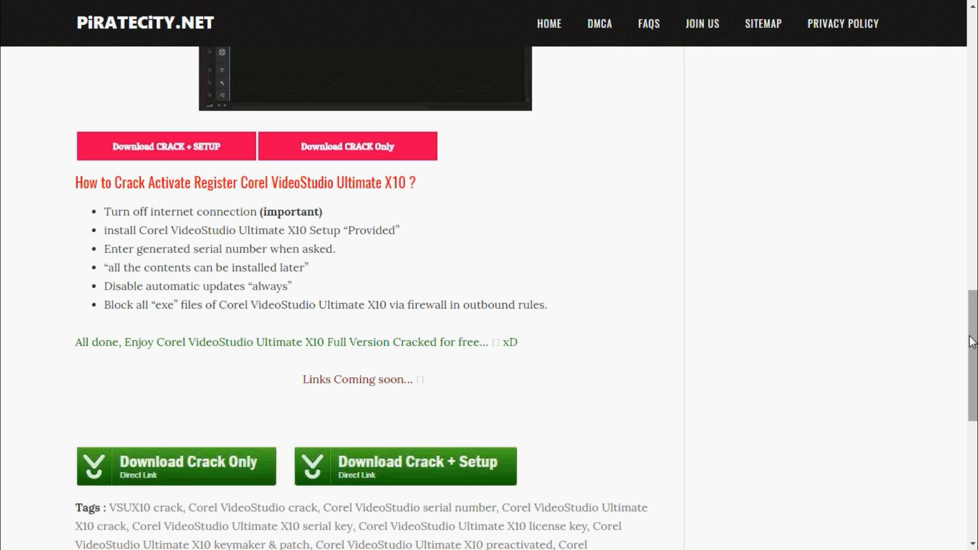
{"action": "scroll", "scroll_direction": "down", "scroll_amount": 3}
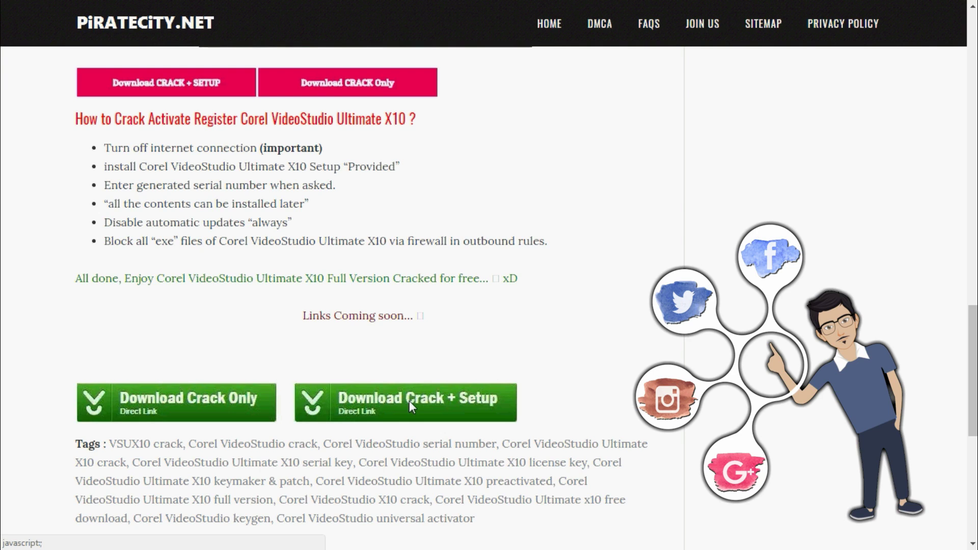
{"action": "mouse_move", "coordinate": [197, 407]}
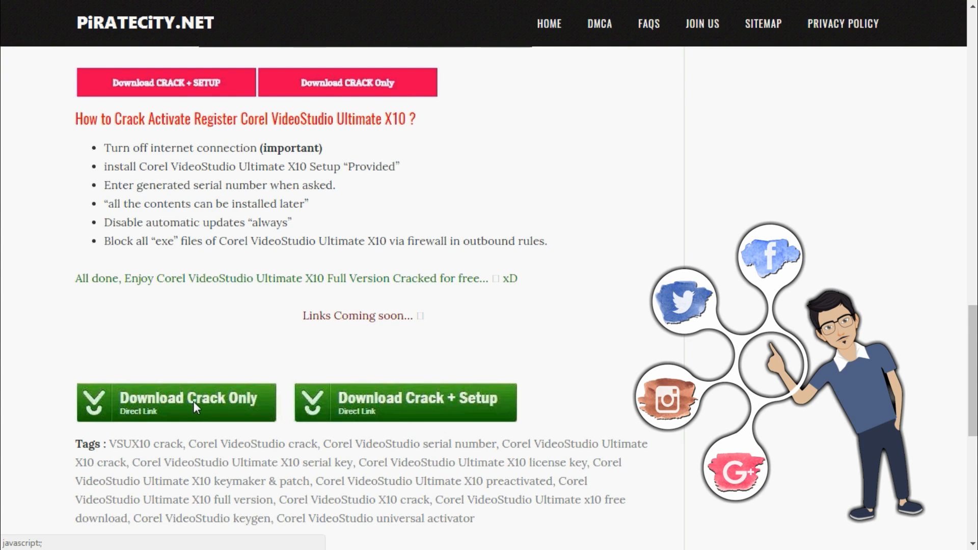
{"action": "mouse_move", "coordinate": [592, 362]}
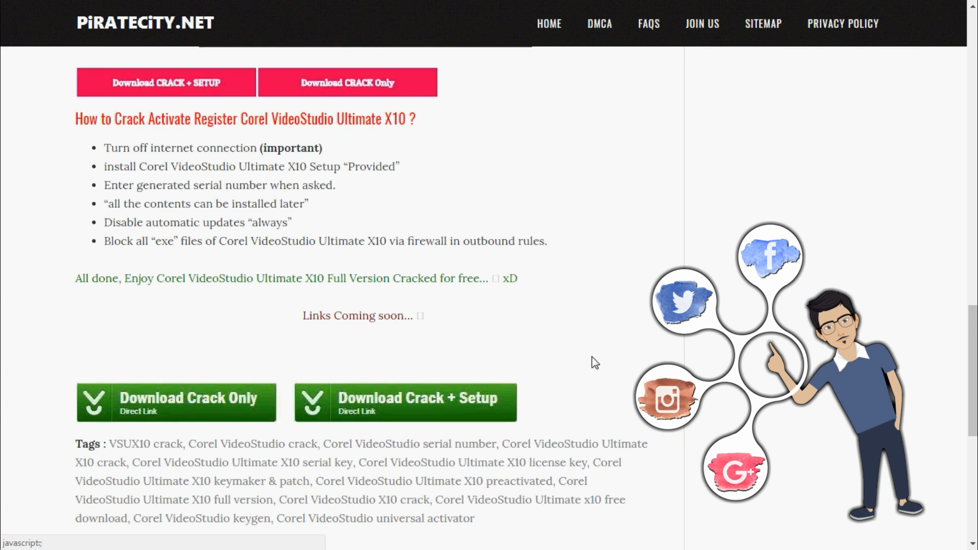
{"action": "scroll", "scroll_direction": "up", "scroll_amount": 3}
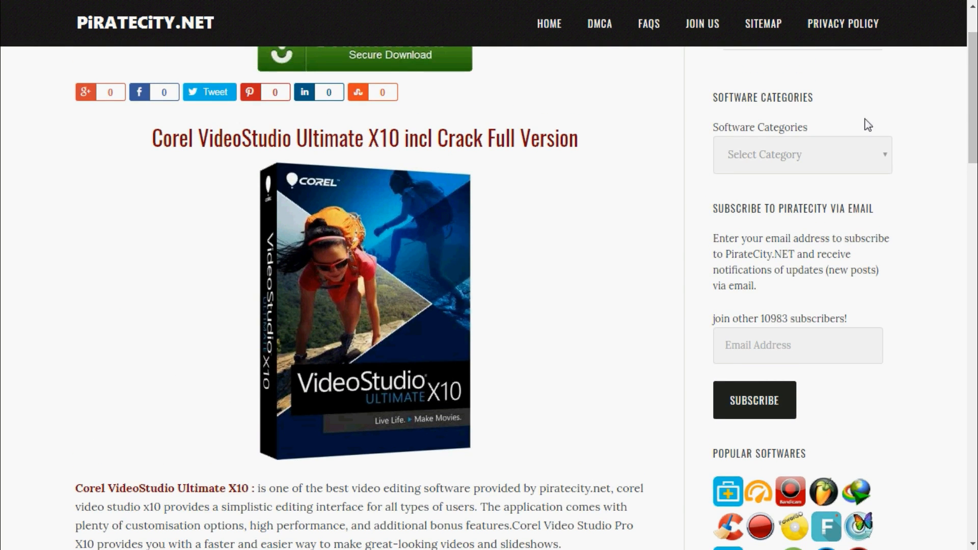
Show the 3D Modeling Softwares category and scroll through its posts
{"action": "left_click", "coordinate": [801, 154]}
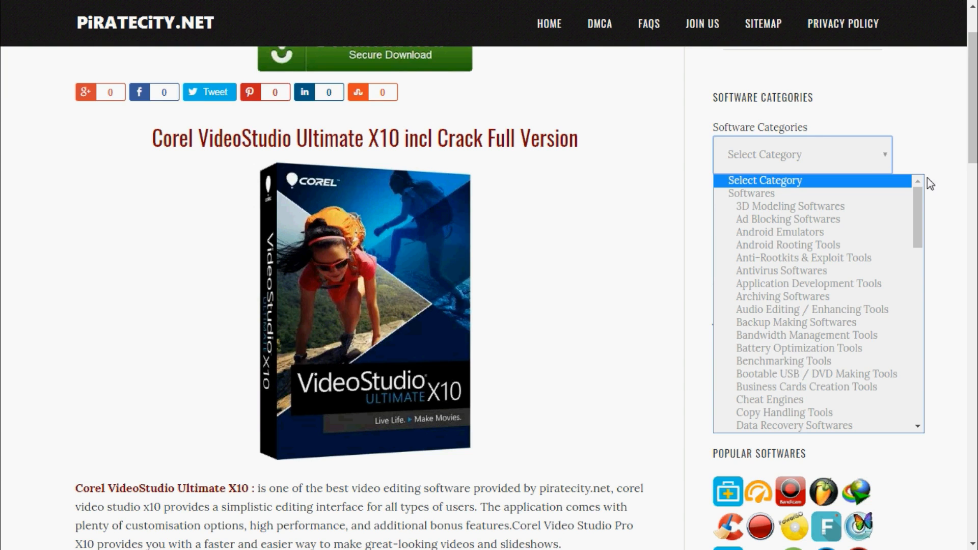
{"action": "mouse_move", "coordinate": [793, 200]}
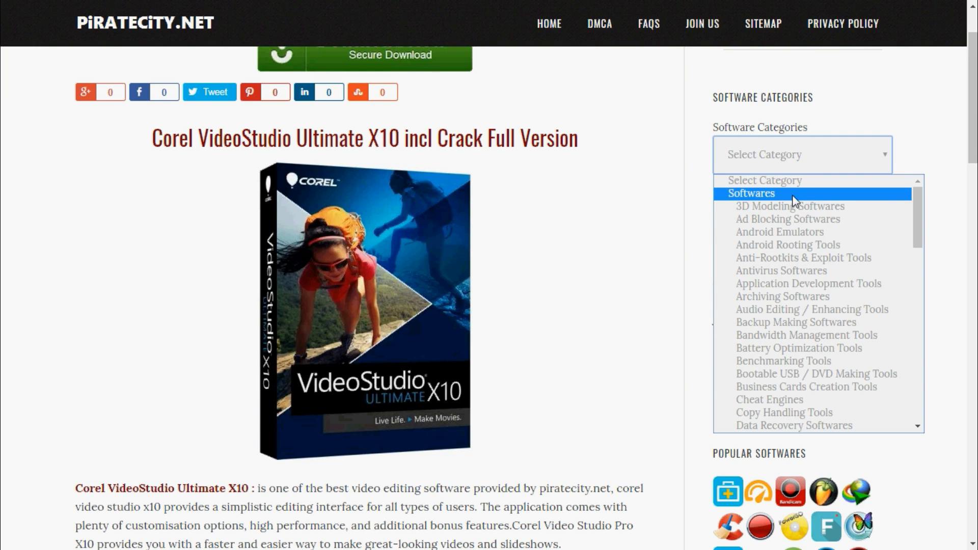
{"action": "left_click", "coordinate": [790, 206]}
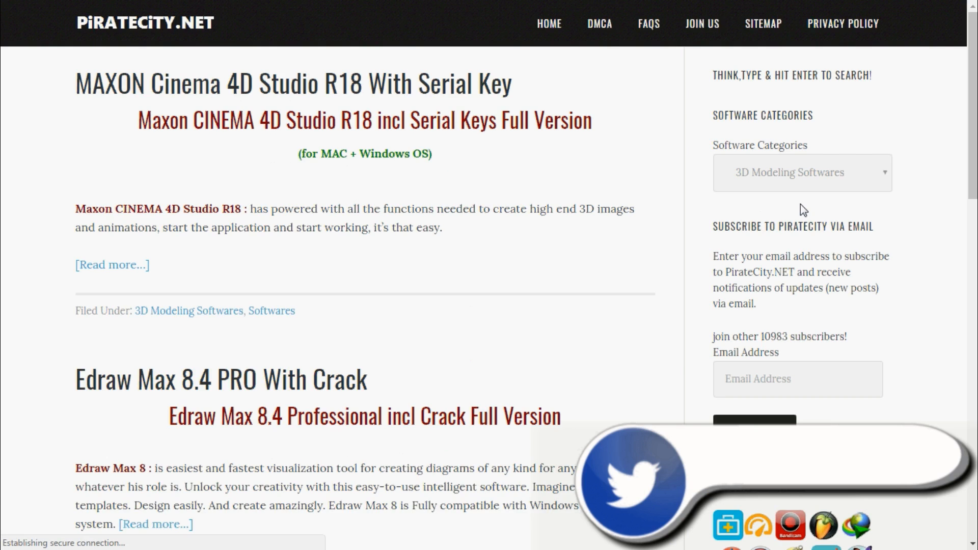
{"action": "scroll", "scroll_direction": "down", "scroll_amount": 3}
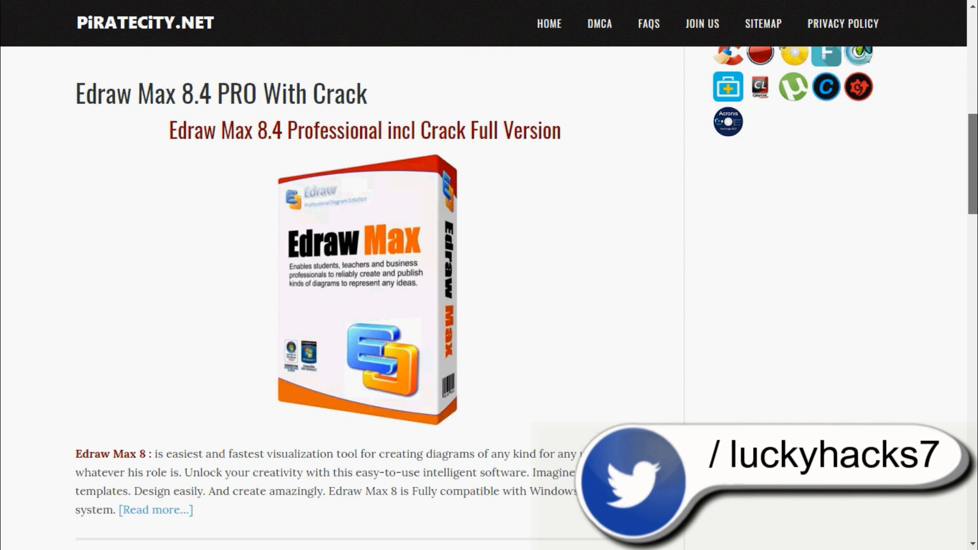
{"action": "scroll", "scroll_direction": "down", "scroll_amount": 3}
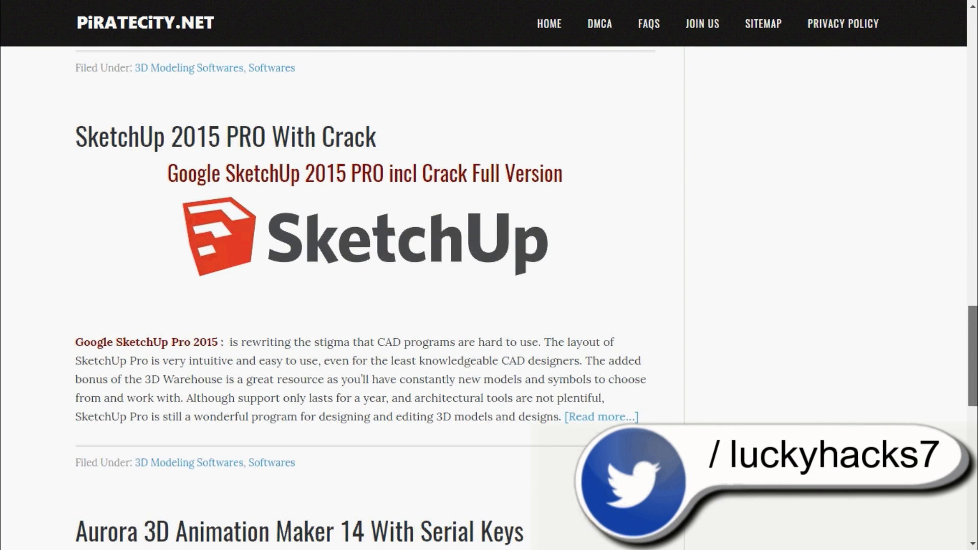
{"action": "scroll", "scroll_direction": "down", "scroll_amount": 3}
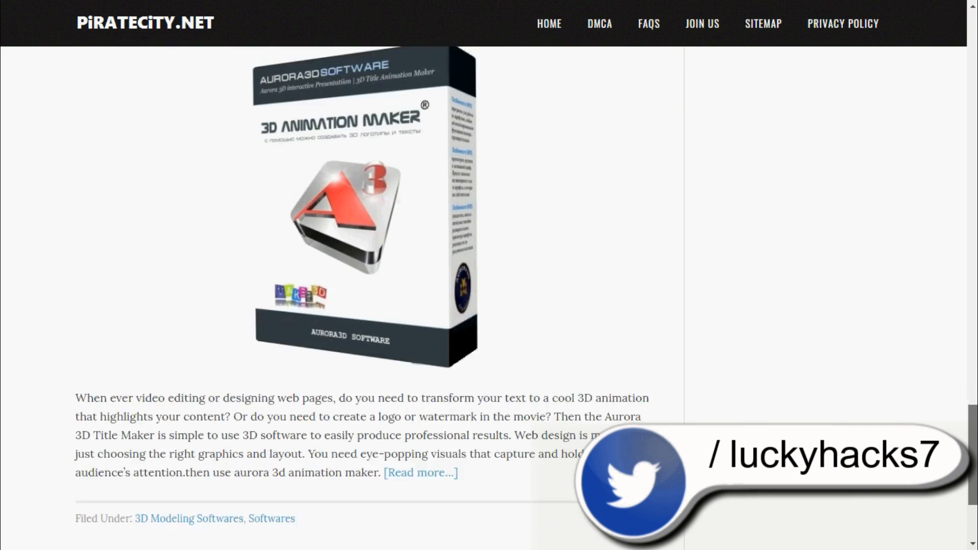
{"action": "scroll", "scroll_direction": "down", "scroll_amount": 3}
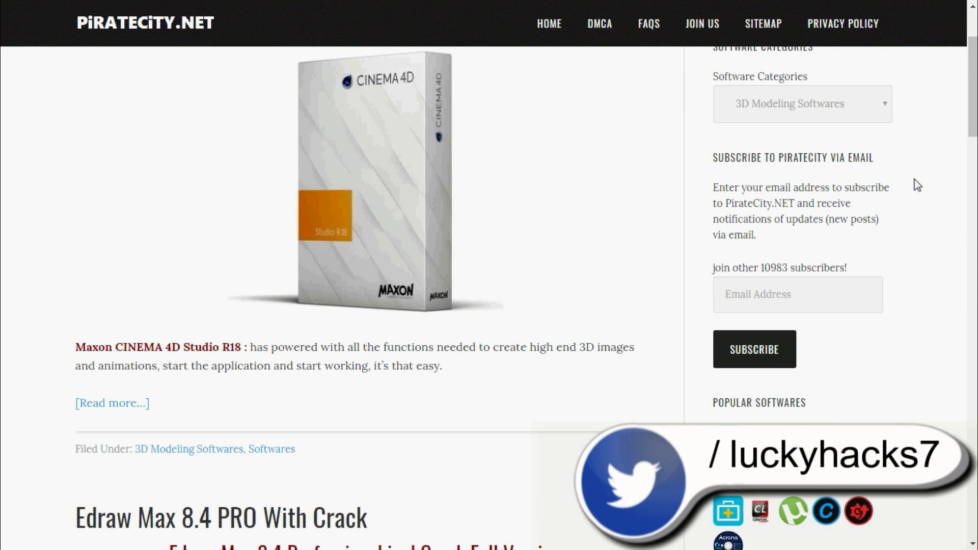
Reopen the Software Categories list and scroll down to Windows Activators and Uncategorized
{"action": "left_click", "coordinate": [801, 103]}
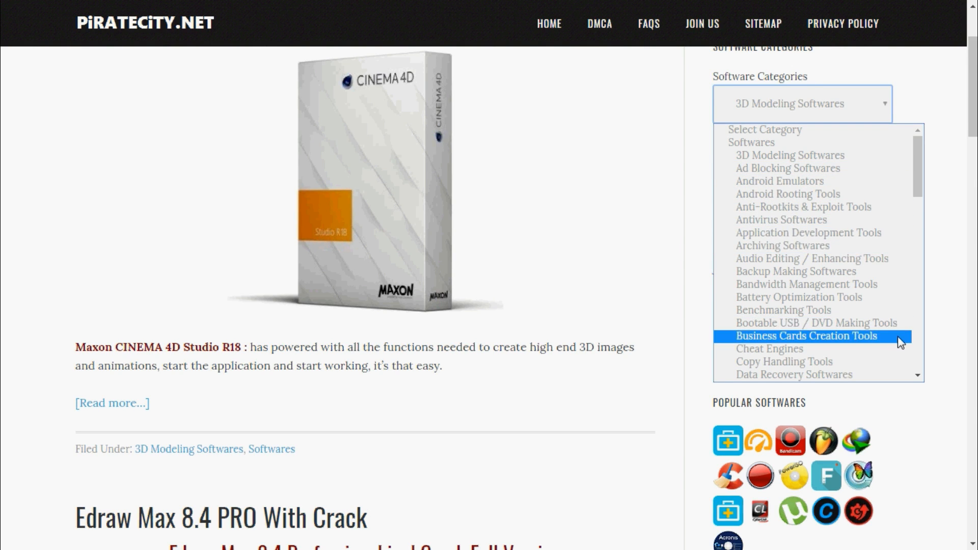
{"action": "scroll", "scroll_direction": "down", "scroll_amount": 3}
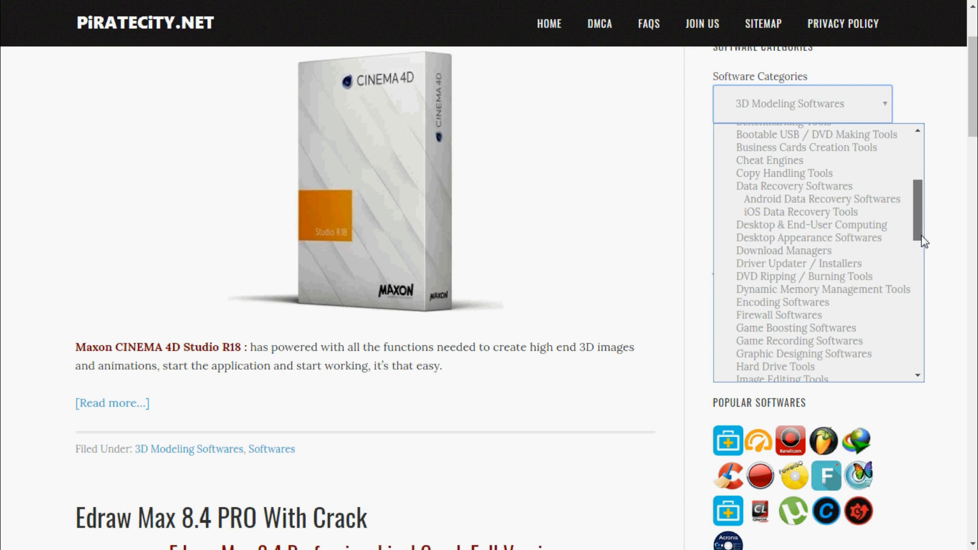
{"action": "scroll", "scroll_direction": "down", "scroll_amount": 3}
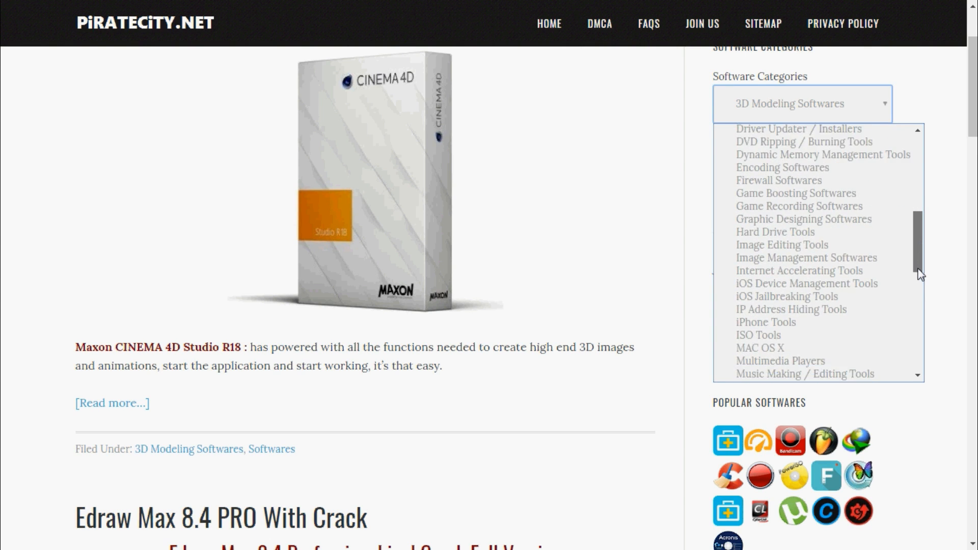
{"action": "scroll", "scroll_direction": "down", "scroll_amount": 3}
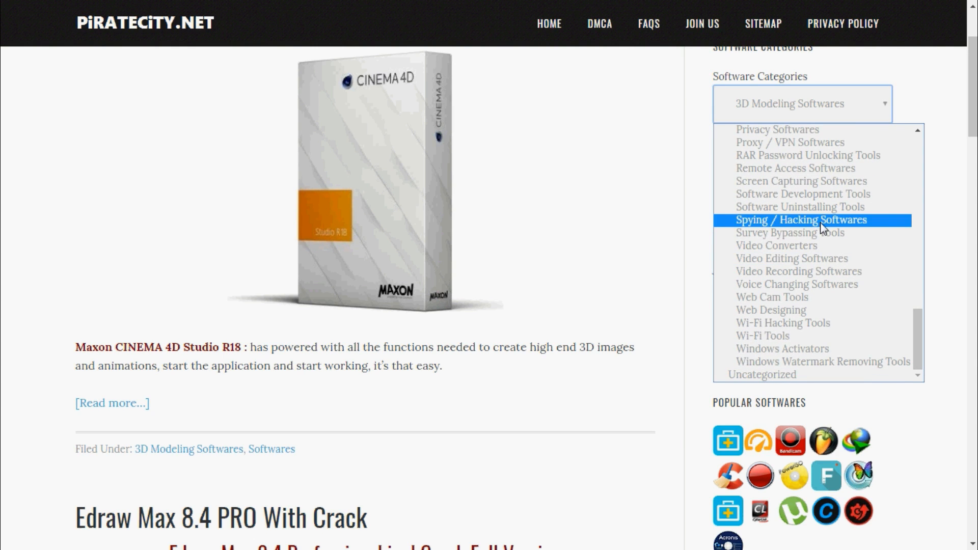
Browse Spying / Hacking Softwares posts like Ardamax Keylogger 4.5, then reopen the categories
{"action": "left_click", "coordinate": [801, 219]}
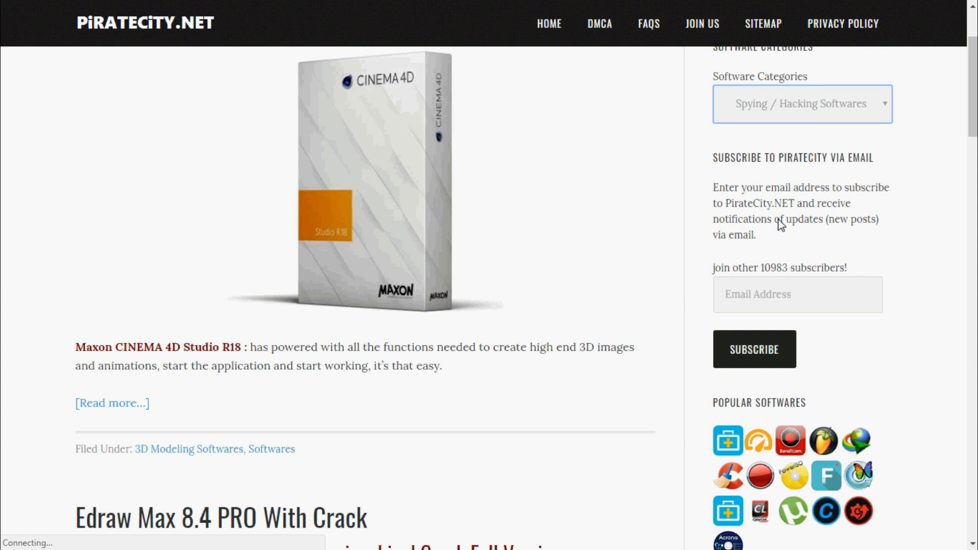
{"action": "scroll", "scroll_direction": "up", "scroll_amount": 3}
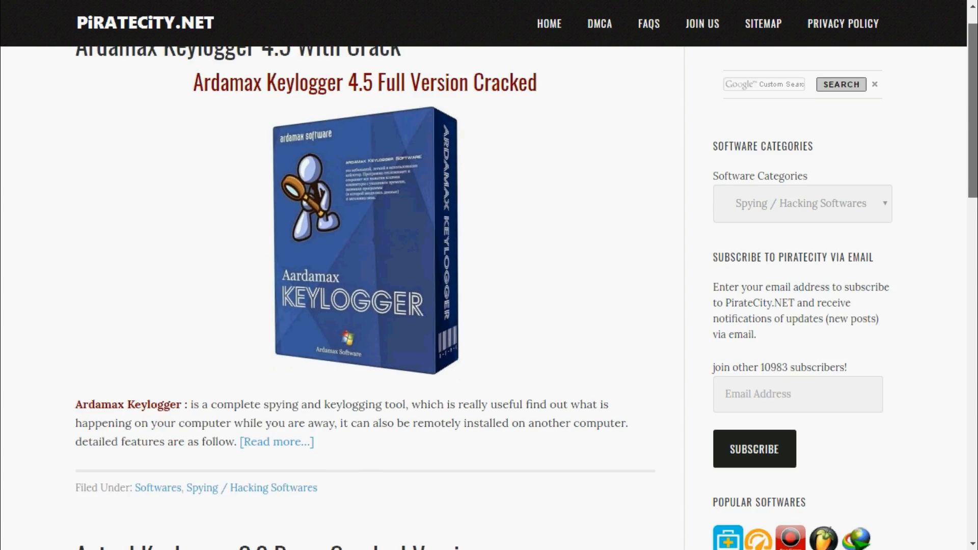
{"action": "scroll", "scroll_direction": "down", "scroll_amount": 3}
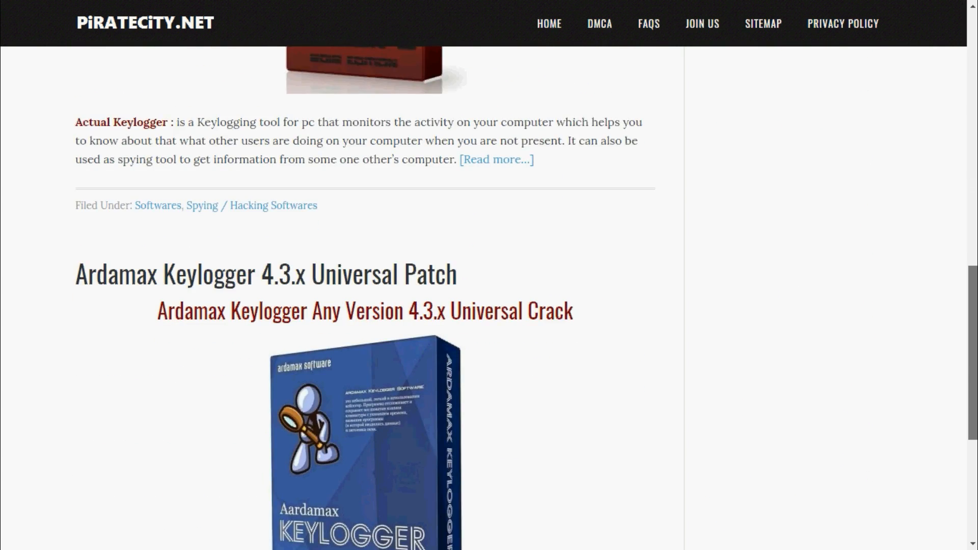
{"action": "scroll", "scroll_direction": "up", "scroll_amount": 3}
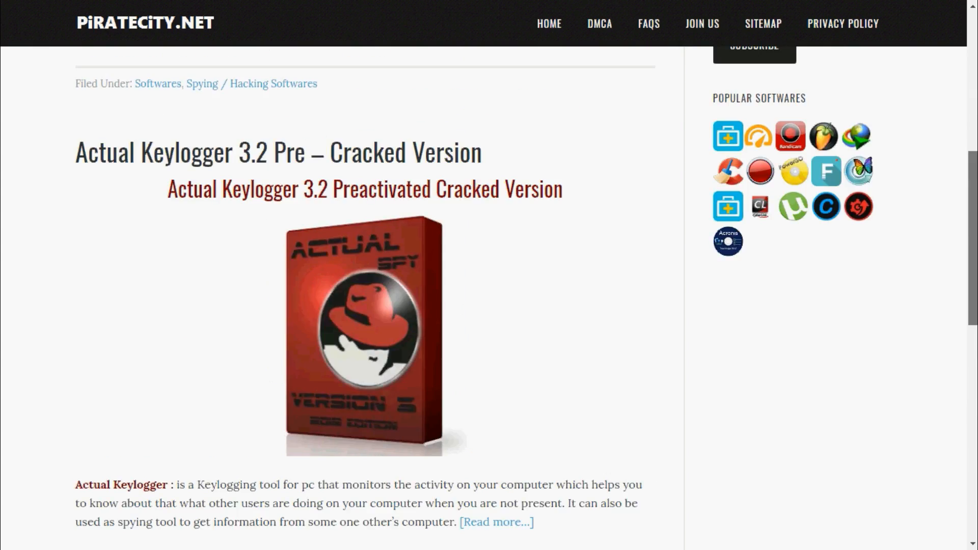
{"action": "left_click", "coordinate": [801, 241]}
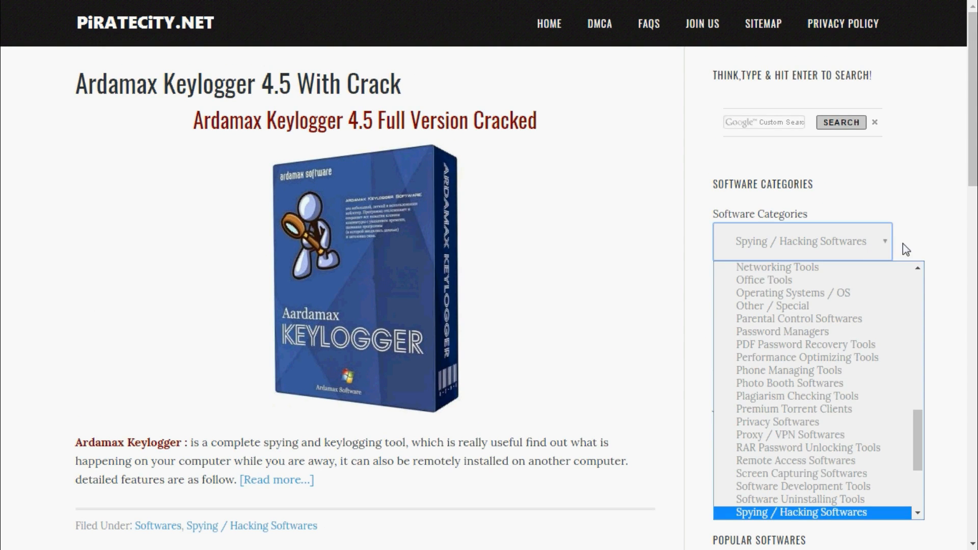
Pick Wi-Fi Hacking Tools and open the 'WiFi Hacking Tools [Hack WEP Encrypted Wireless Network]' post
{"action": "scroll", "scroll_direction": "down", "scroll_amount": 3}
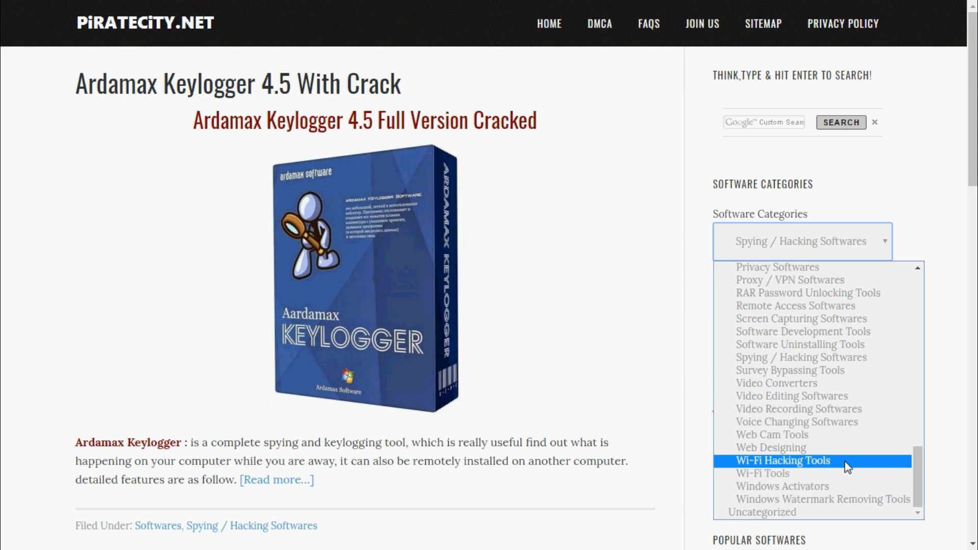
{"action": "left_click", "coordinate": [783, 460]}
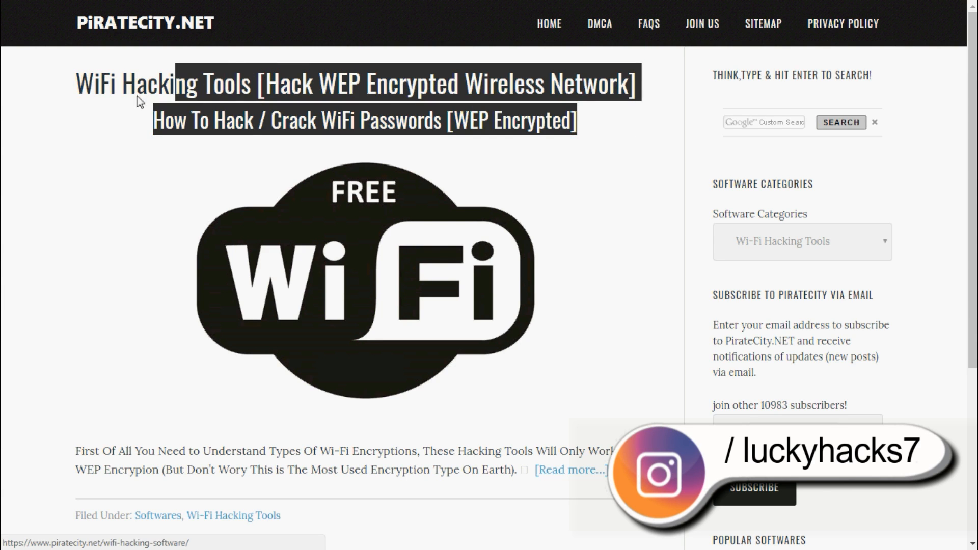
{"action": "scroll", "scroll_direction": "down", "scroll_amount": 3}
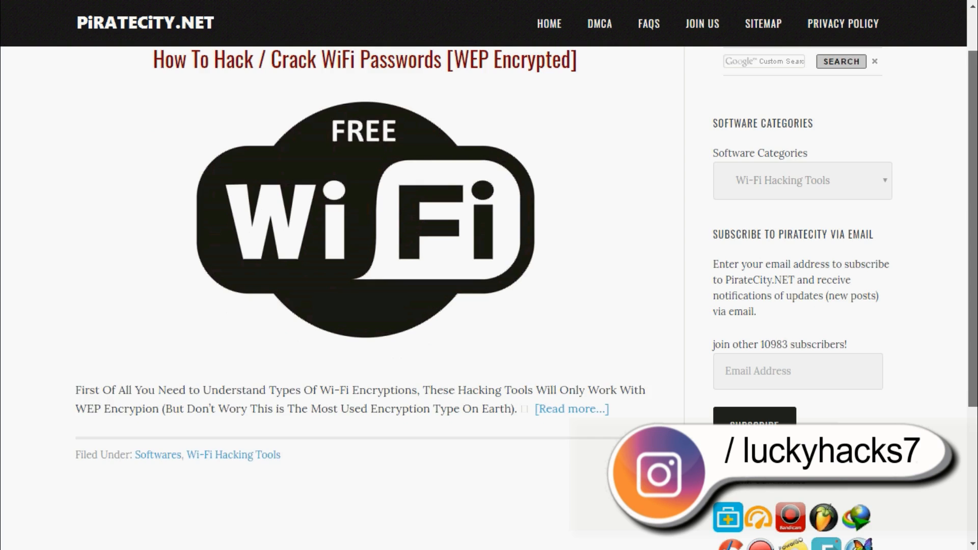
{"action": "scroll", "scroll_direction": "down", "scroll_amount": 3}
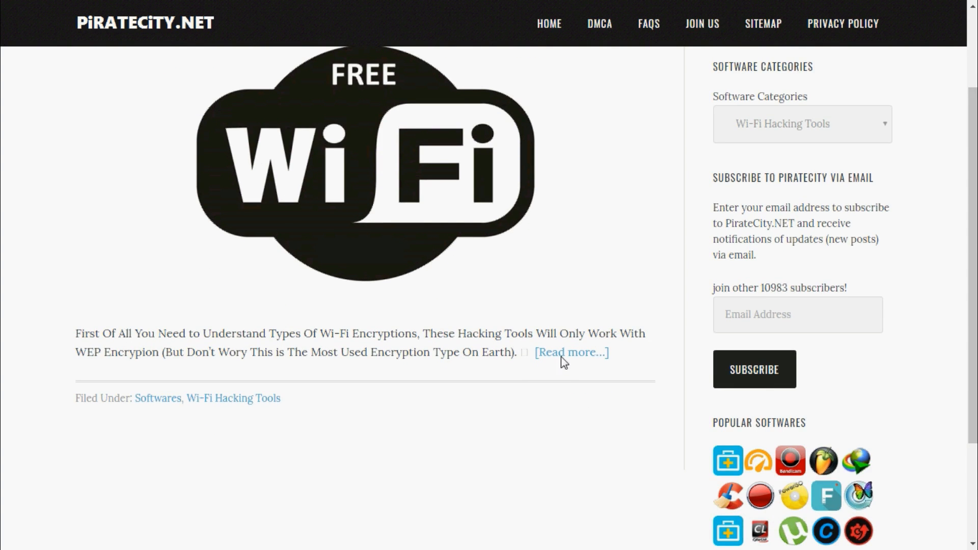
{"action": "left_click", "coordinate": [570, 352]}
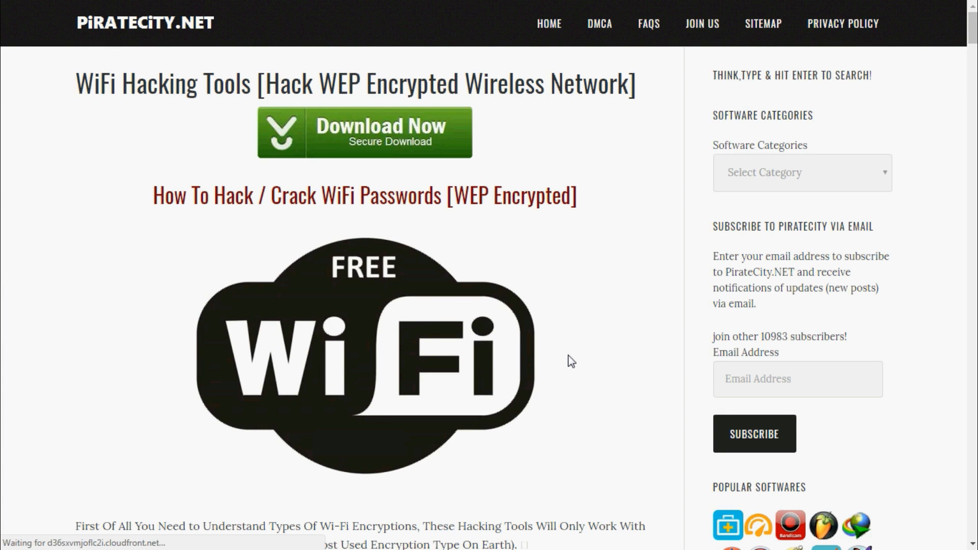
Read the WEP cracking article down to its tags and download links, then go back
{"action": "scroll", "scroll_direction": "down", "scroll_amount": 3}
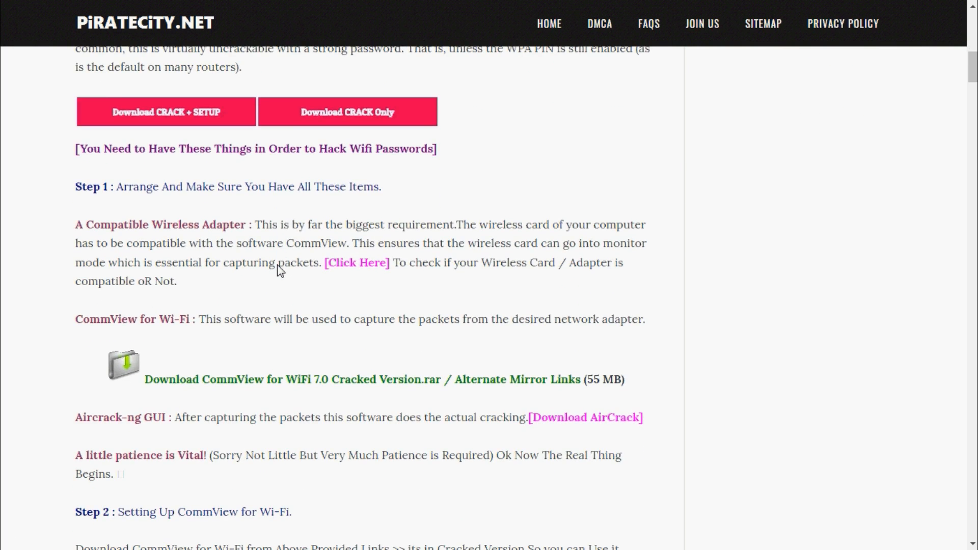
{"action": "scroll", "scroll_direction": "up", "scroll_amount": 3}
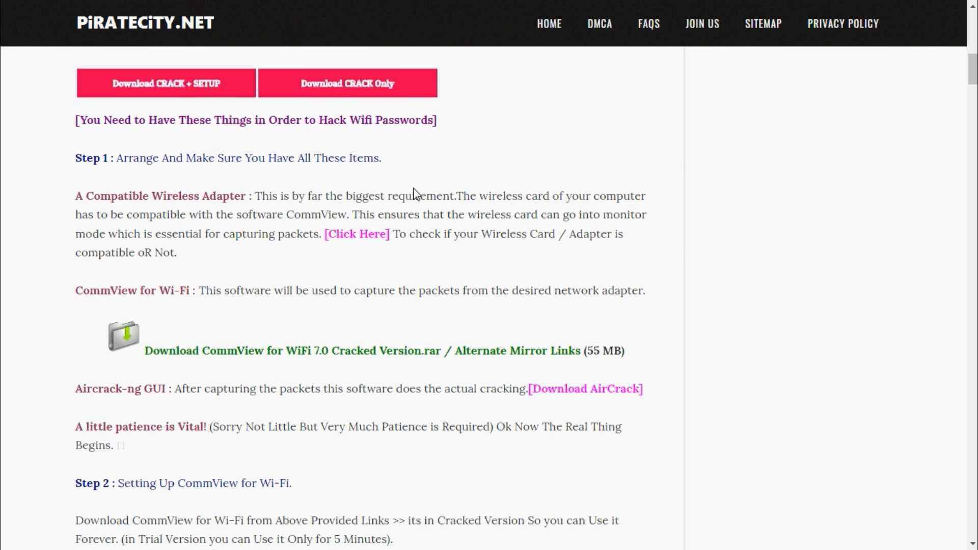
{"action": "scroll", "scroll_direction": "down", "scroll_amount": 3}
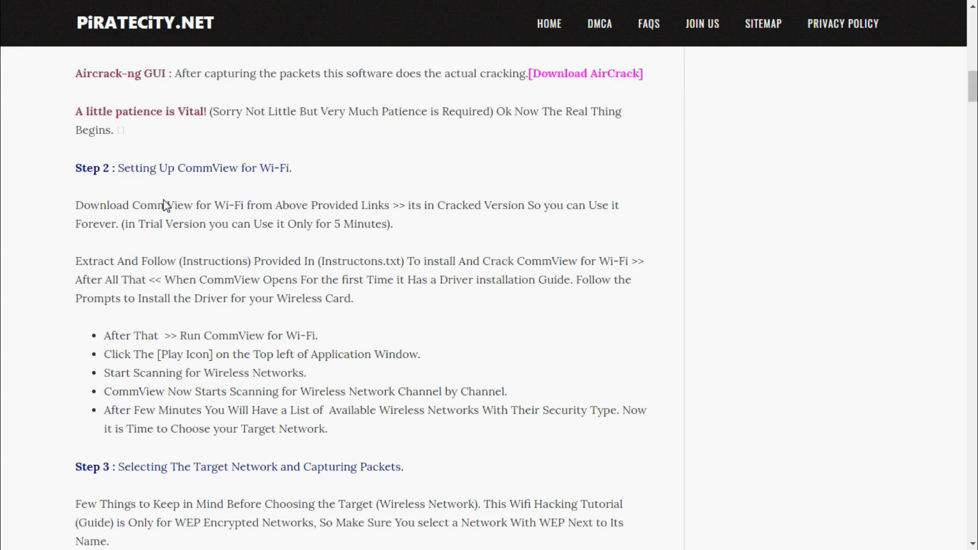
{"action": "scroll", "scroll_direction": "down", "scroll_amount": 3}
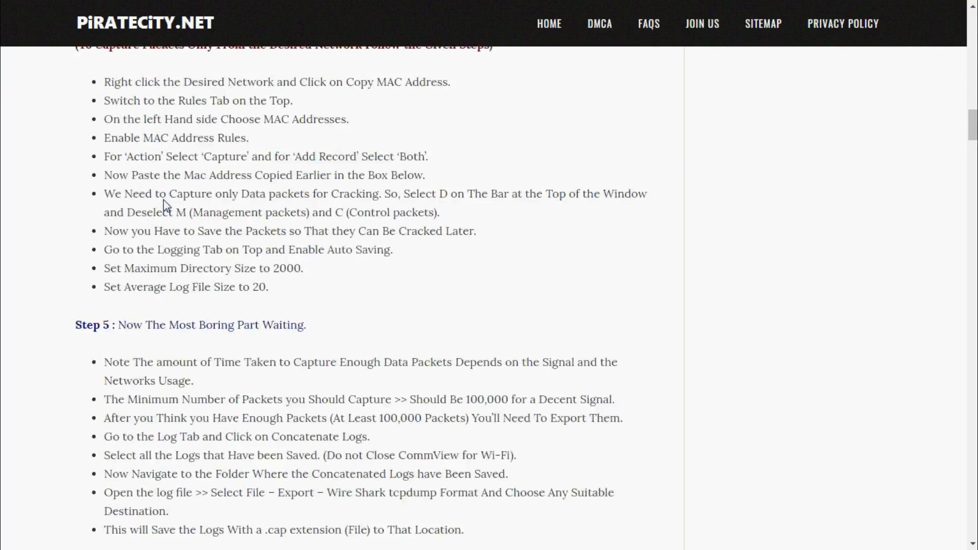
{"action": "scroll", "scroll_direction": "down", "scroll_amount": 3}
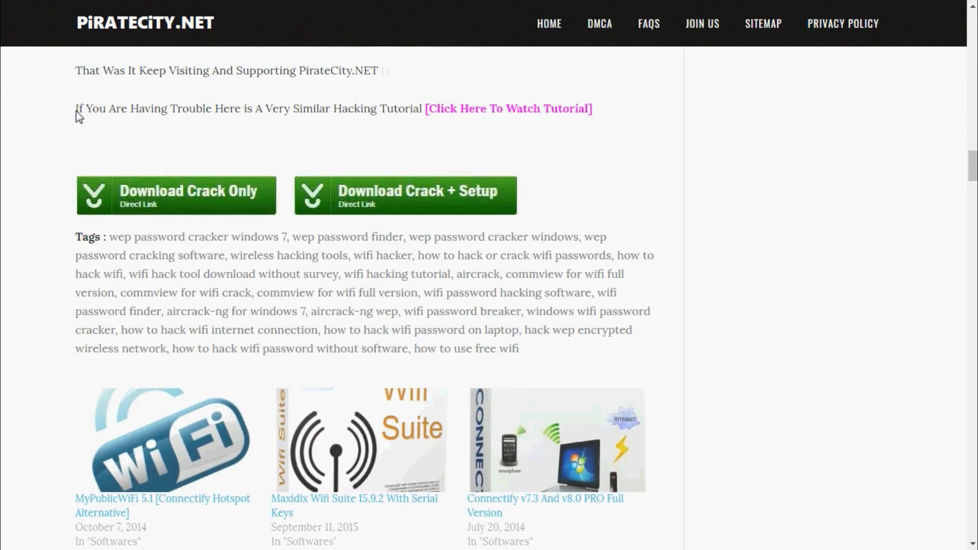
{"action": "mouse_move", "coordinate": [244, 207]}
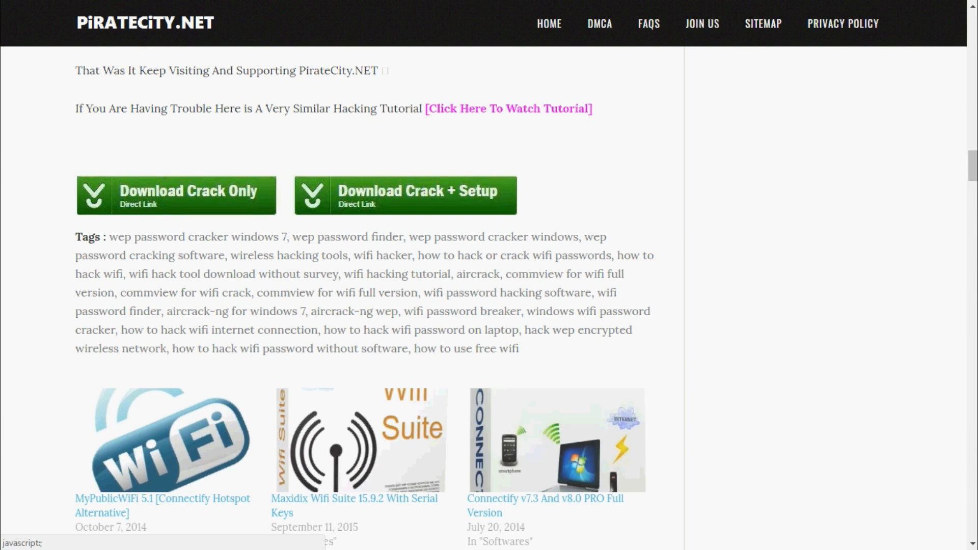
{"action": "scroll", "scroll_direction": "up", "scroll_amount": 3}
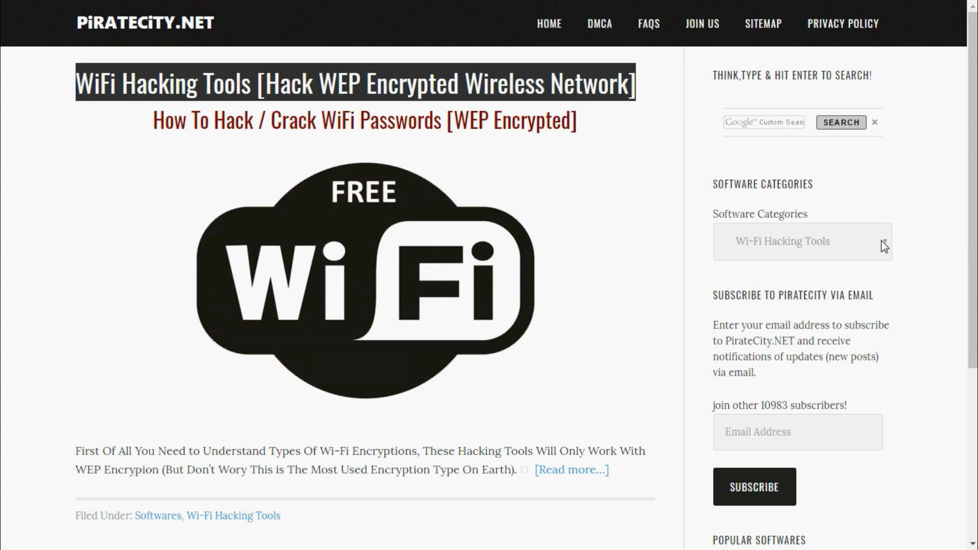
Browse Windows Activators posts like Microsoft Toolkit v2.5.3 and RemoveWAT, then reopen the categories
{"action": "left_click", "coordinate": [801, 242]}
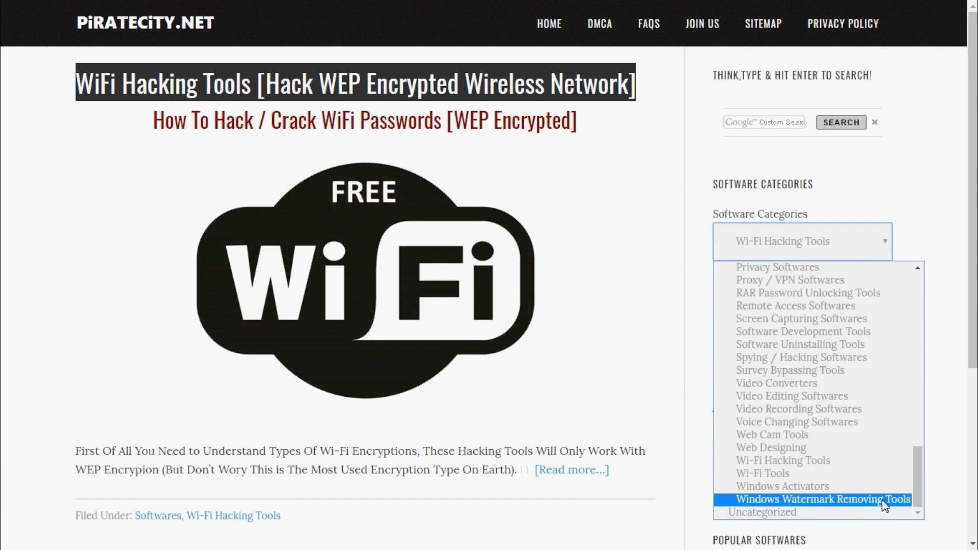
{"action": "left_click", "coordinate": [782, 486]}
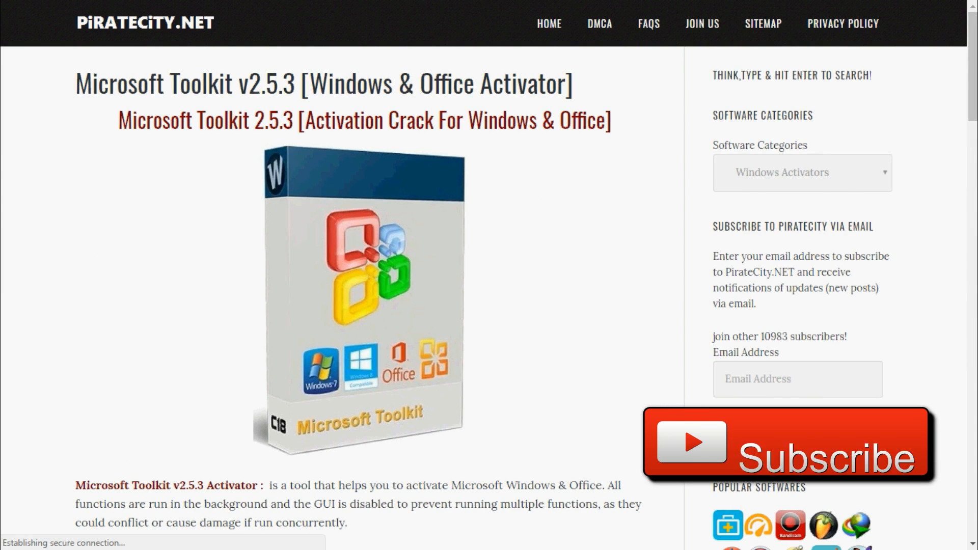
{"action": "scroll", "scroll_direction": "down", "scroll_amount": 3}
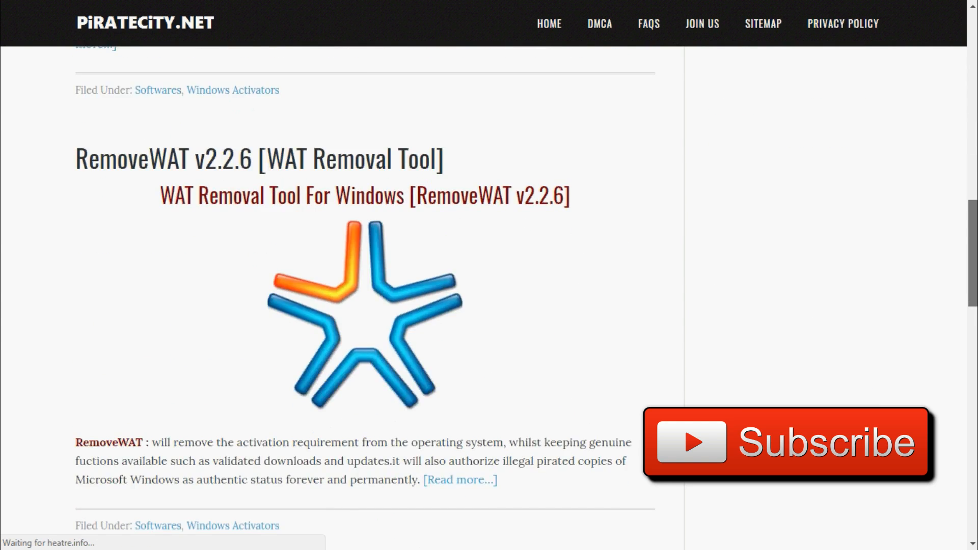
{"action": "scroll", "scroll_direction": "up", "scroll_amount": 3}
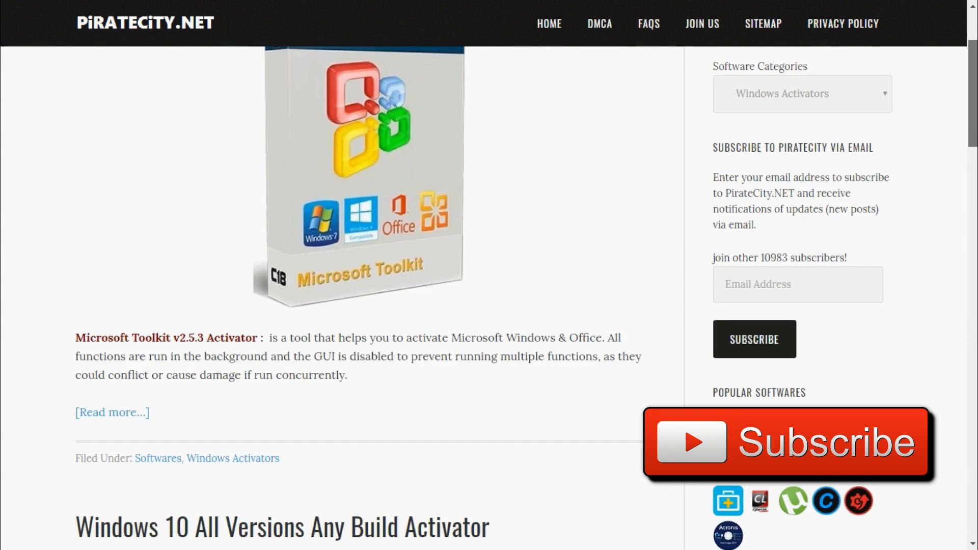
{"action": "left_click", "coordinate": [800, 93]}
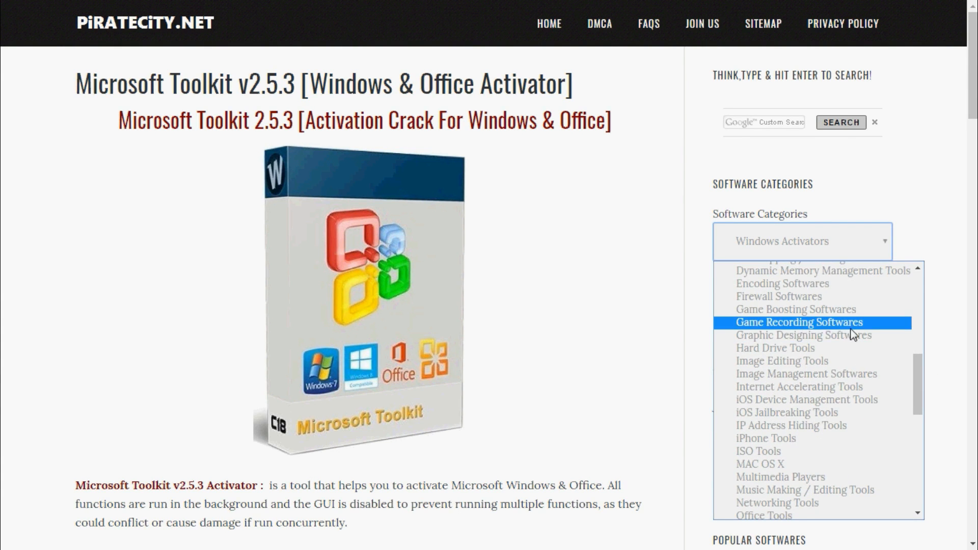
Glance at Graphic Designing Softwares, then show Image Editing Tools posts like Serif PhotoPlus X8
{"action": "left_click", "coordinate": [804, 335]}
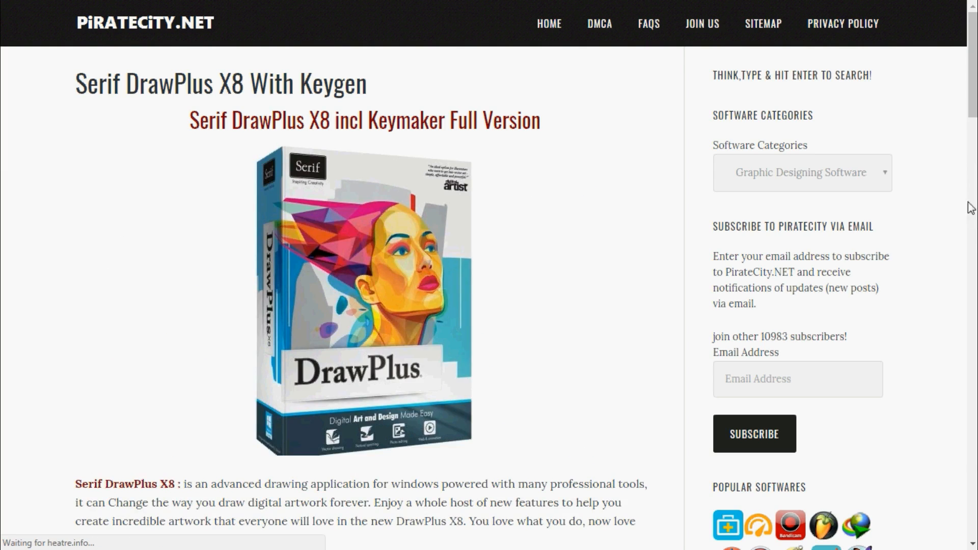
{"action": "scroll", "scroll_direction": "down", "scroll_amount": 3}
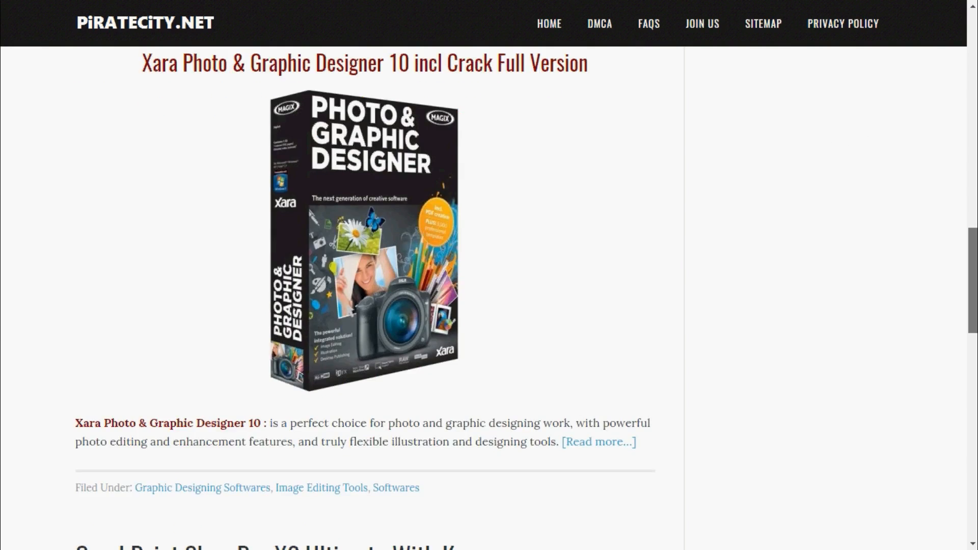
{"action": "scroll", "scroll_direction": "down", "scroll_amount": 3}
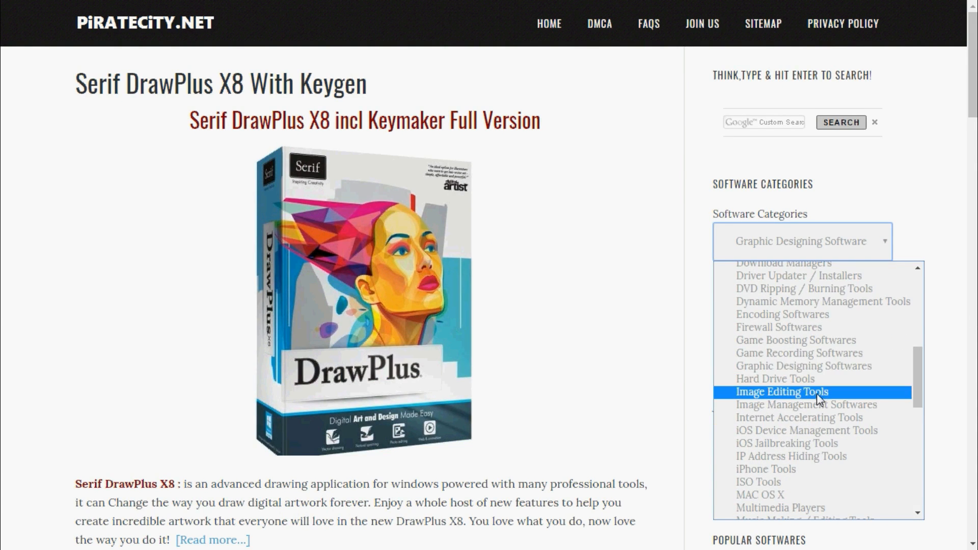
{"action": "left_click", "coordinate": [781, 391]}
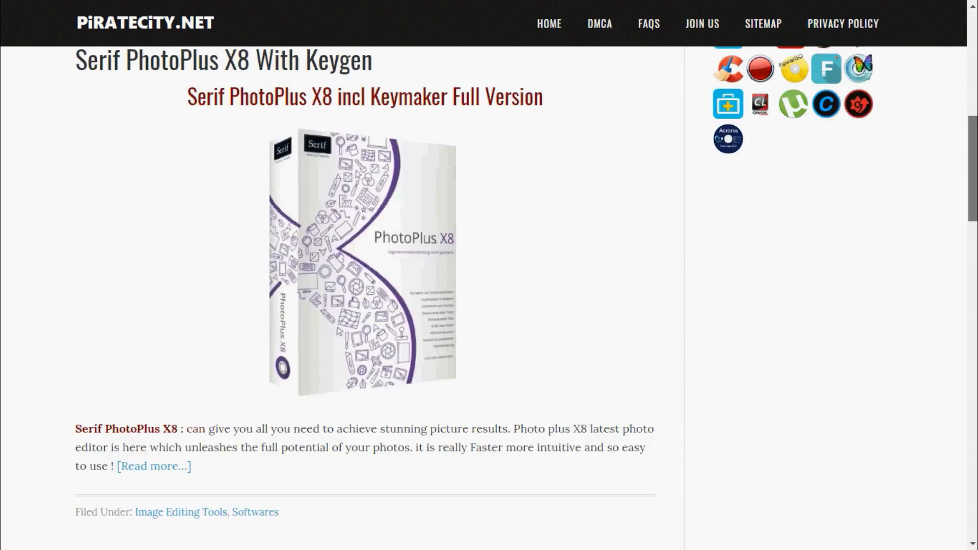